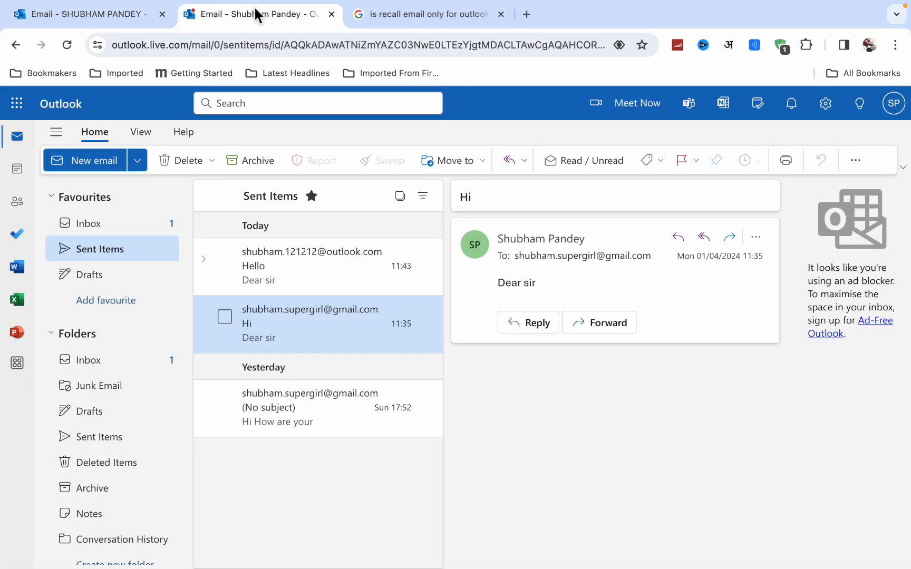
mouse_move(411, 509)
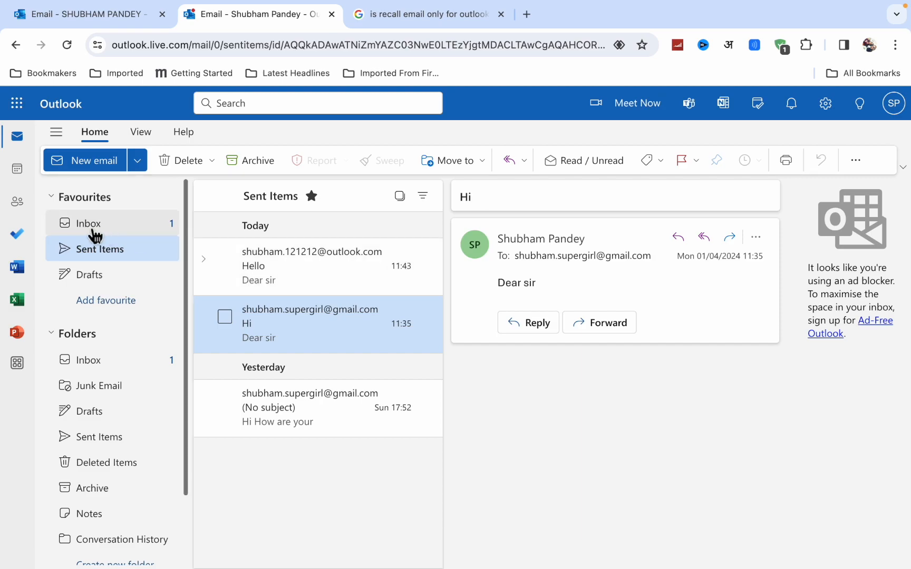
Step: From Sent Items, bring up the Hi message's extra and advanced actions, showing only Create rule
left_click(88, 223)
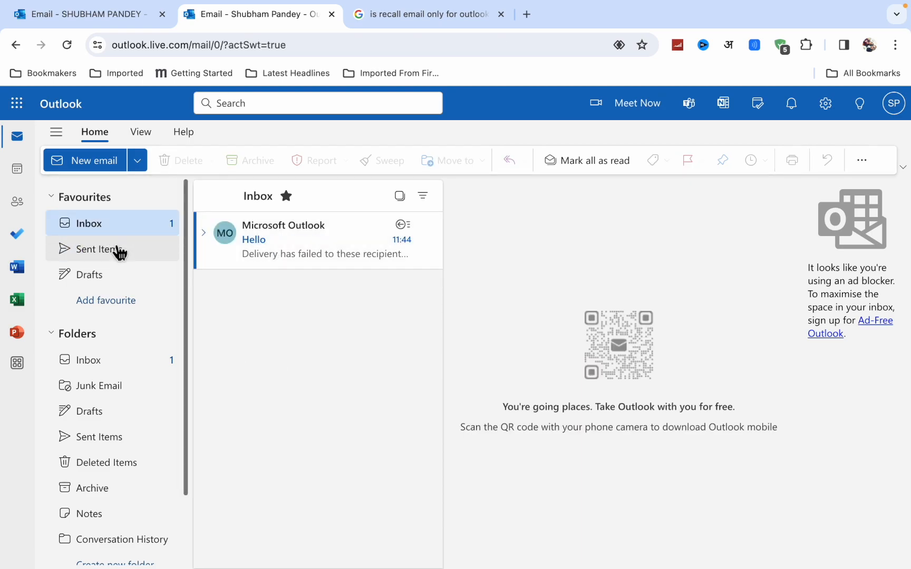
left_click(100, 249)
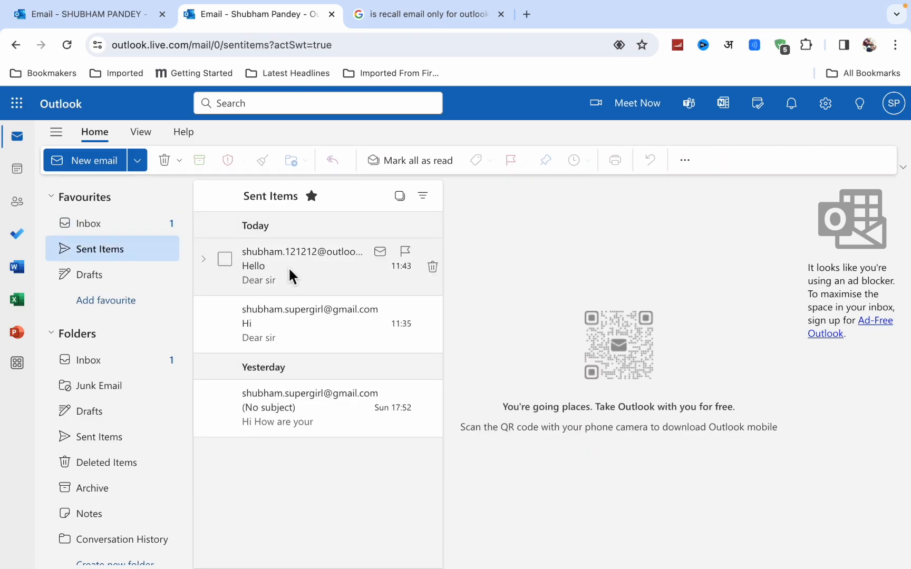
left_click(294, 325)
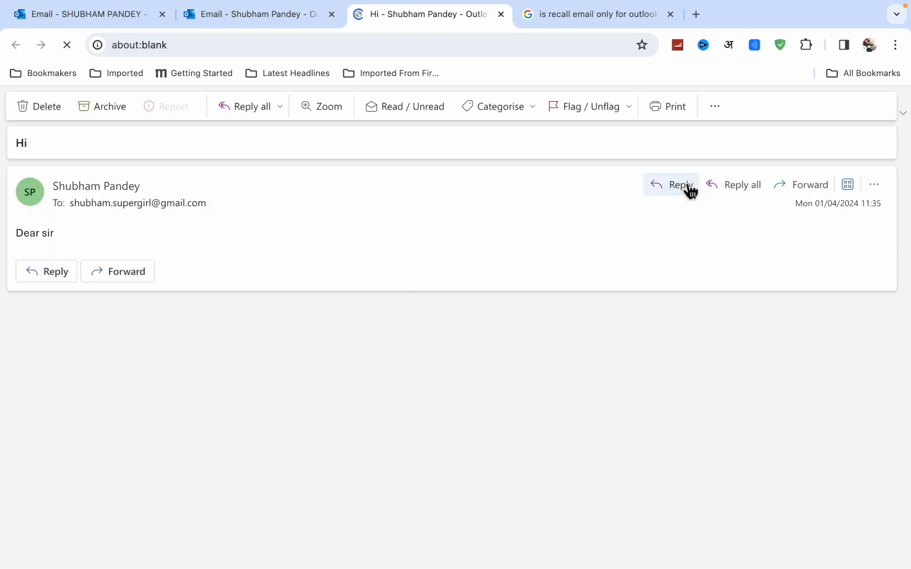
left_click(873, 184)
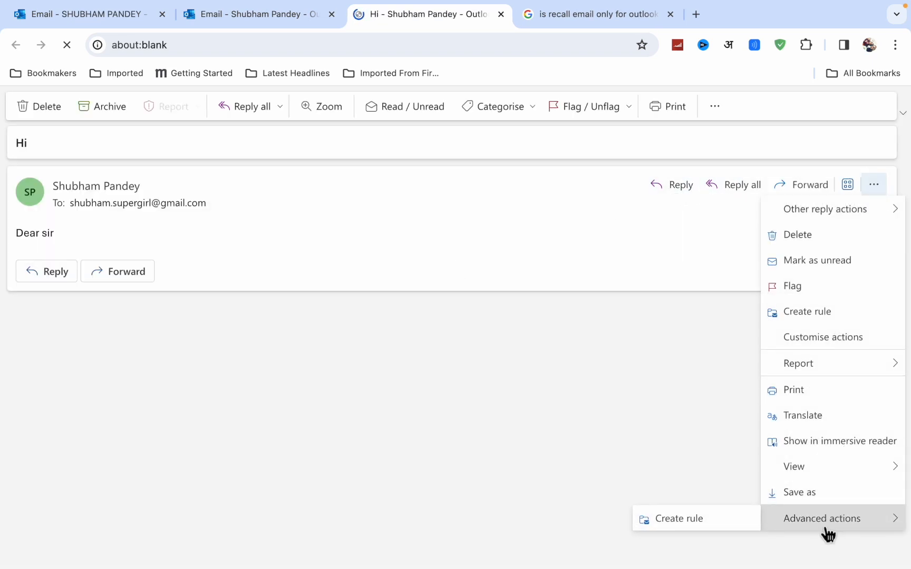
mouse_move(734, 527)
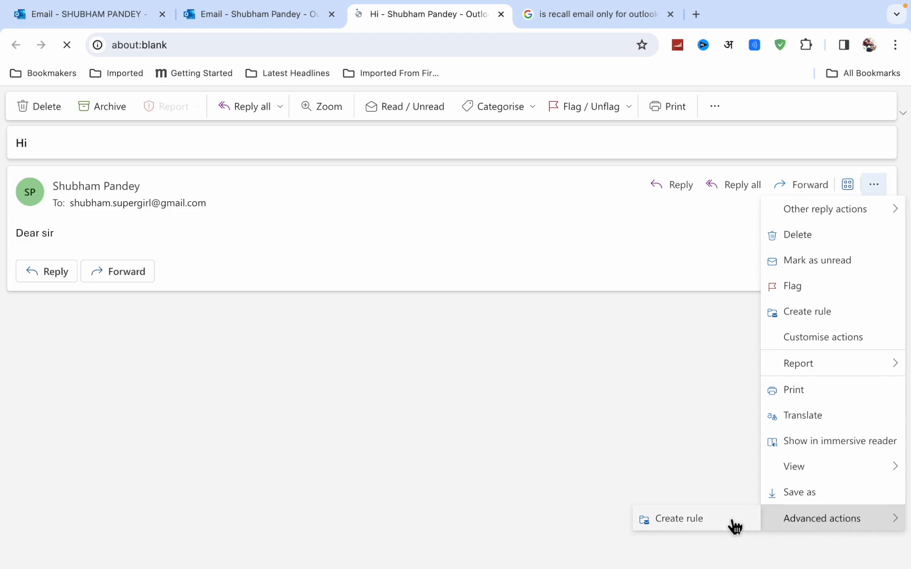
mouse_move(763, 527)
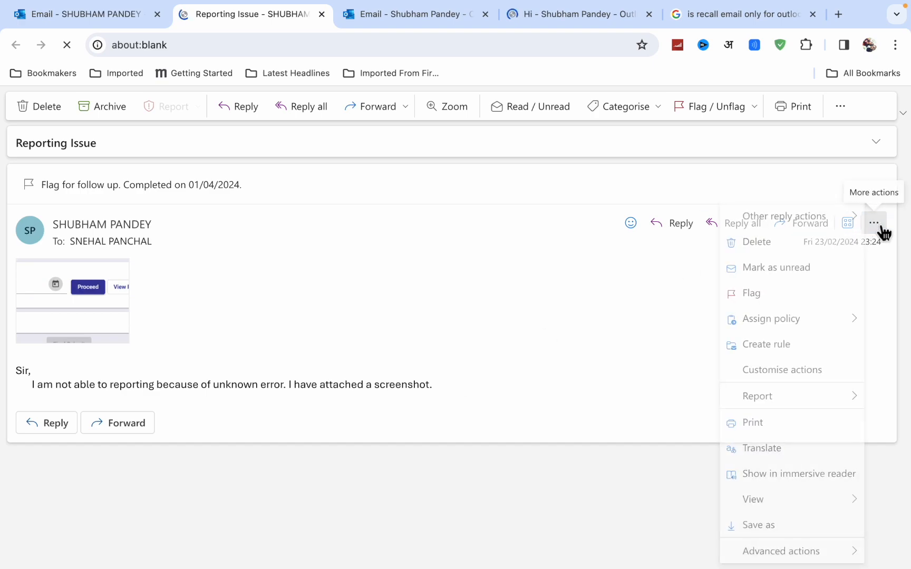
Step: Check the Reporting Issue message's advanced actions for Recall message, then return to Sent Items and the Google results
left_click(789, 551)
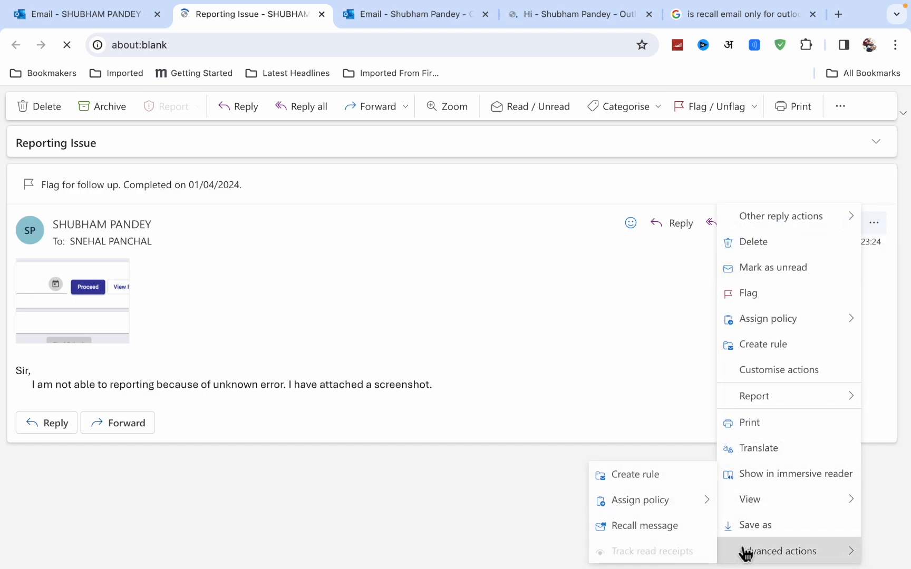
mouse_move(646, 528)
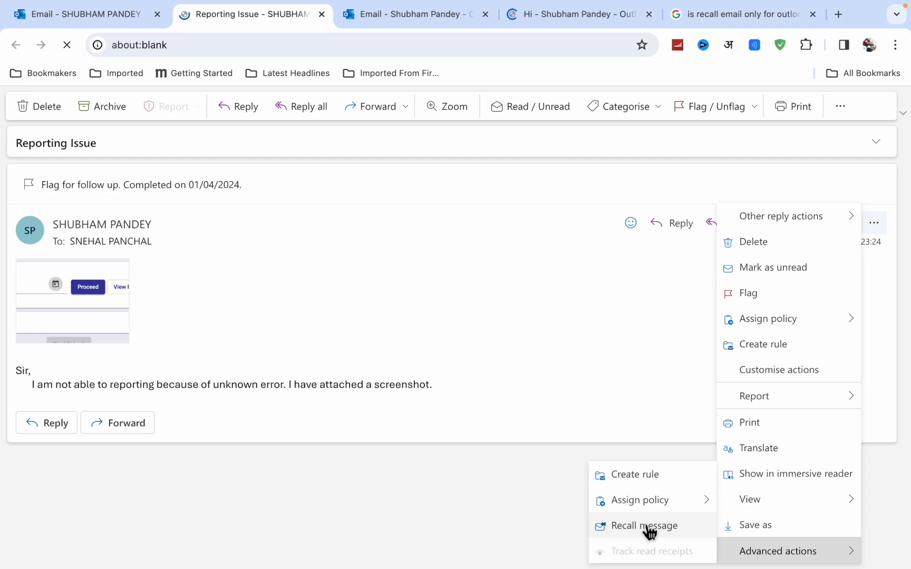
left_click(642, 525)
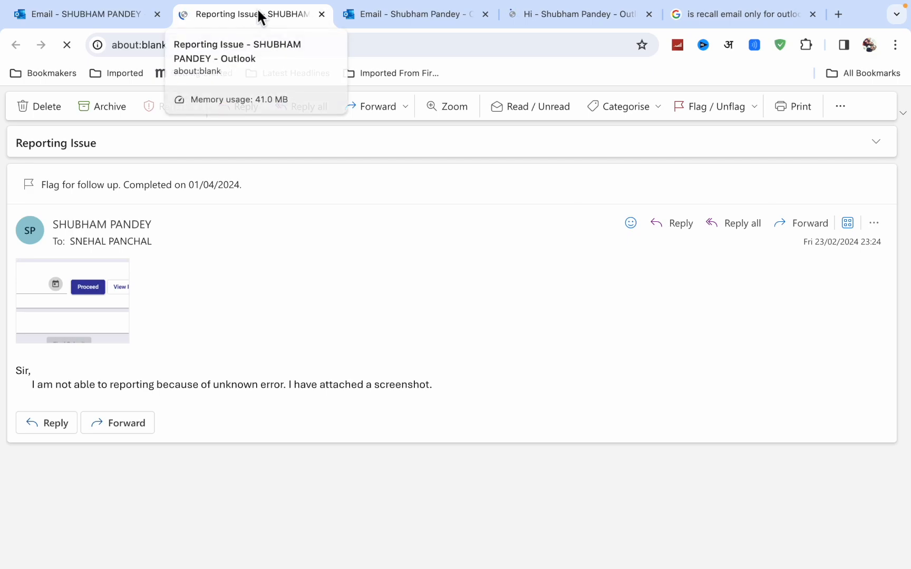
left_click(412, 15)
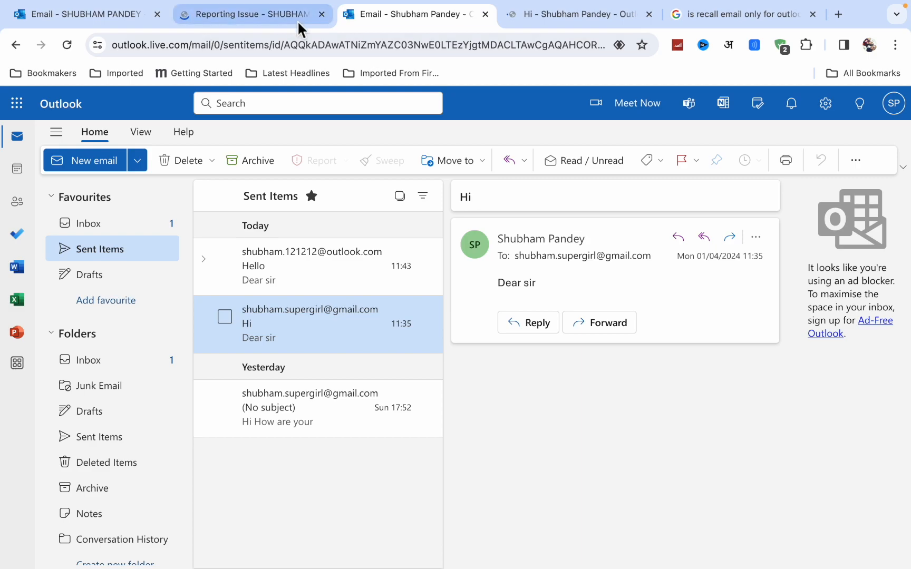
left_click(743, 15)
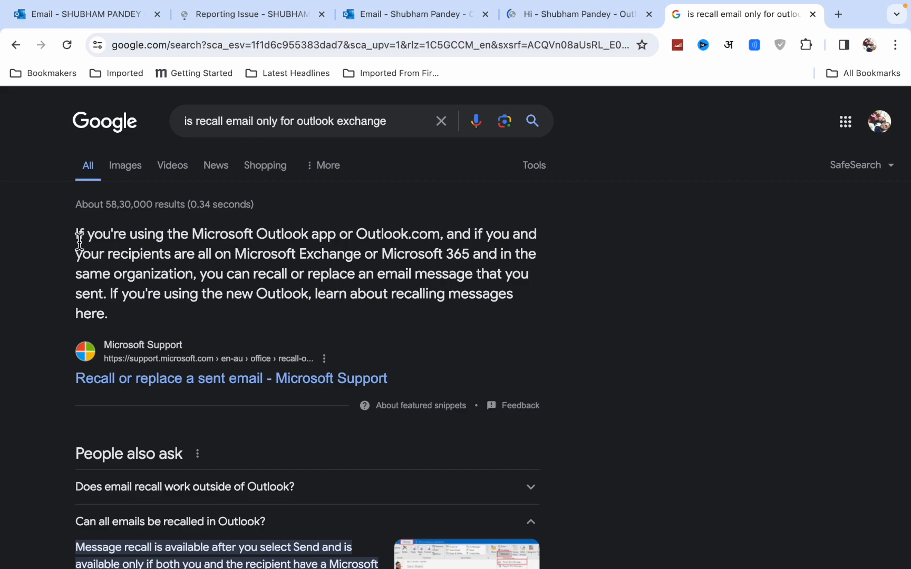
mouse_move(211, 234)
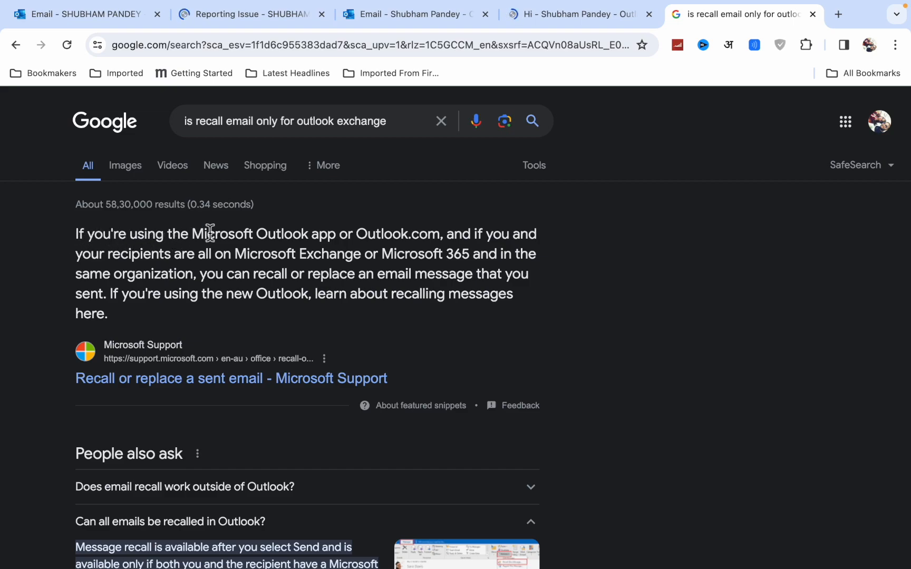
mouse_move(454, 244)
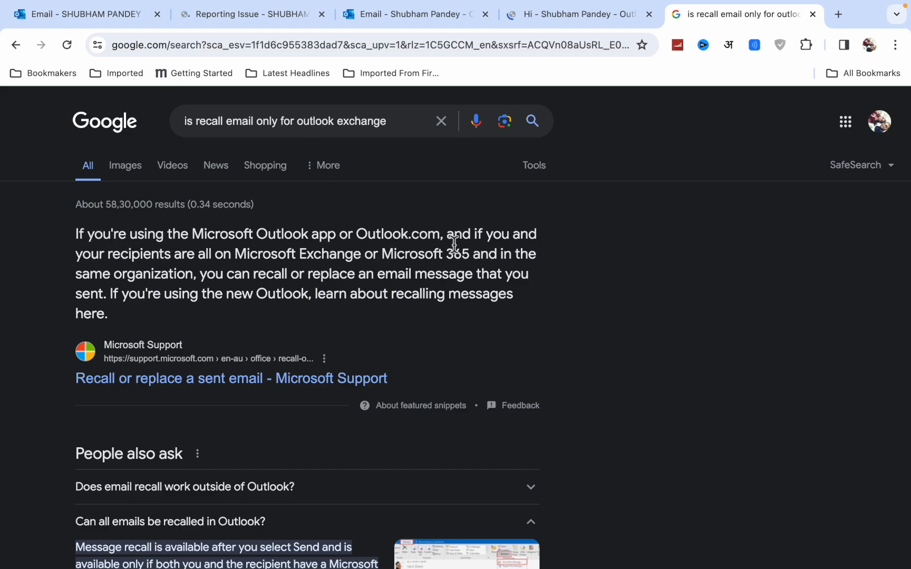
mouse_move(205, 279)
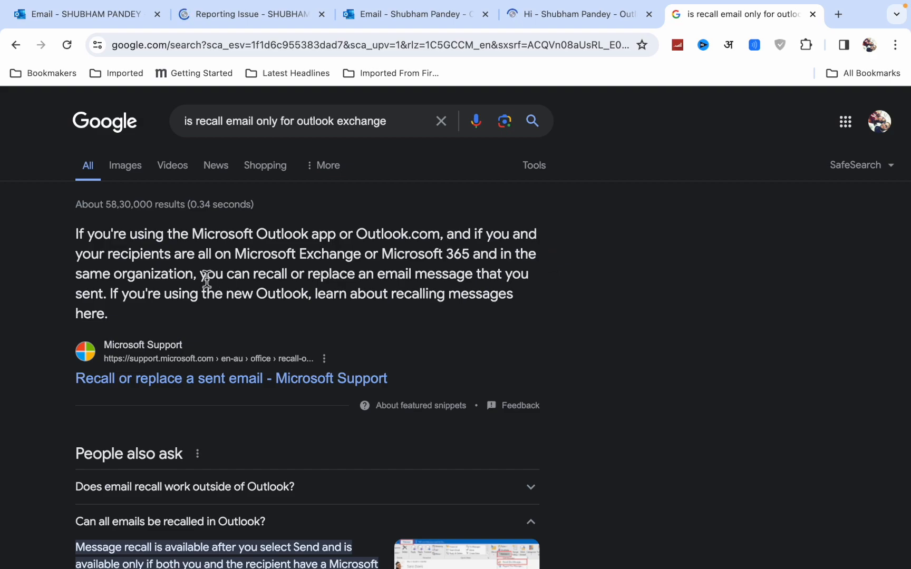
mouse_move(267, 264)
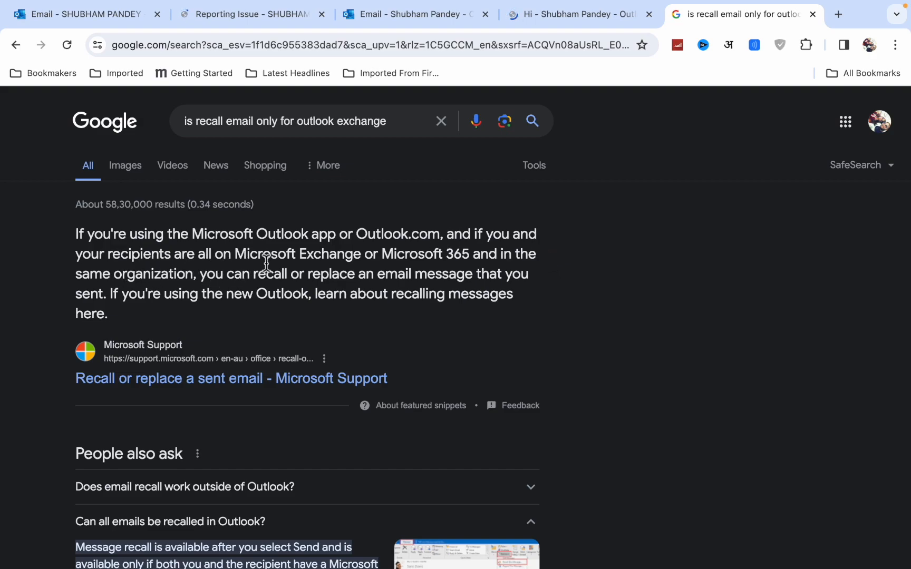
mouse_move(432, 274)
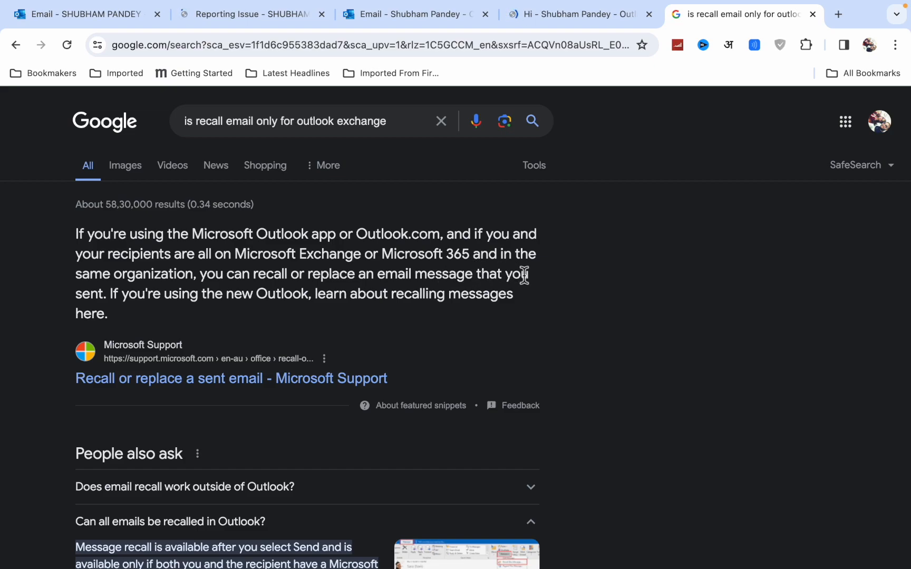
mouse_move(233, 282)
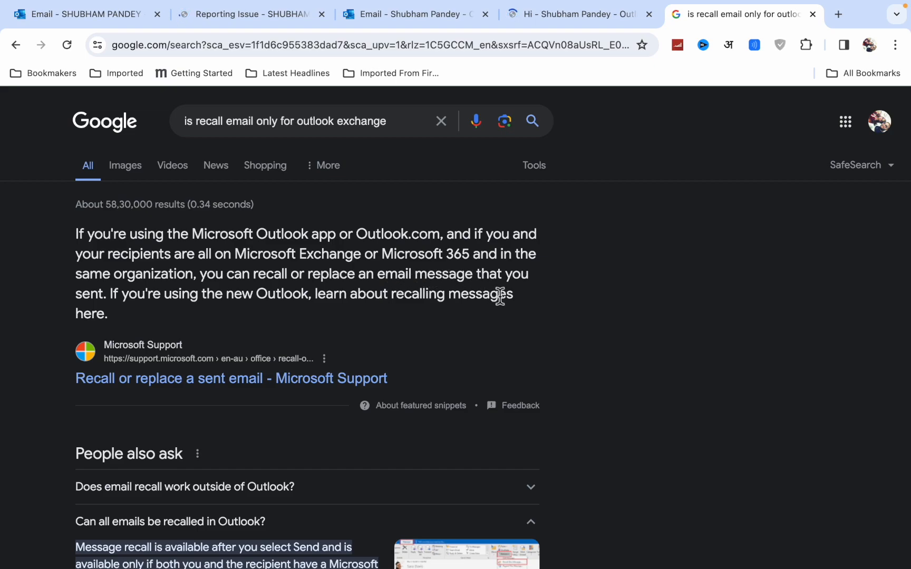
mouse_move(532, 291)
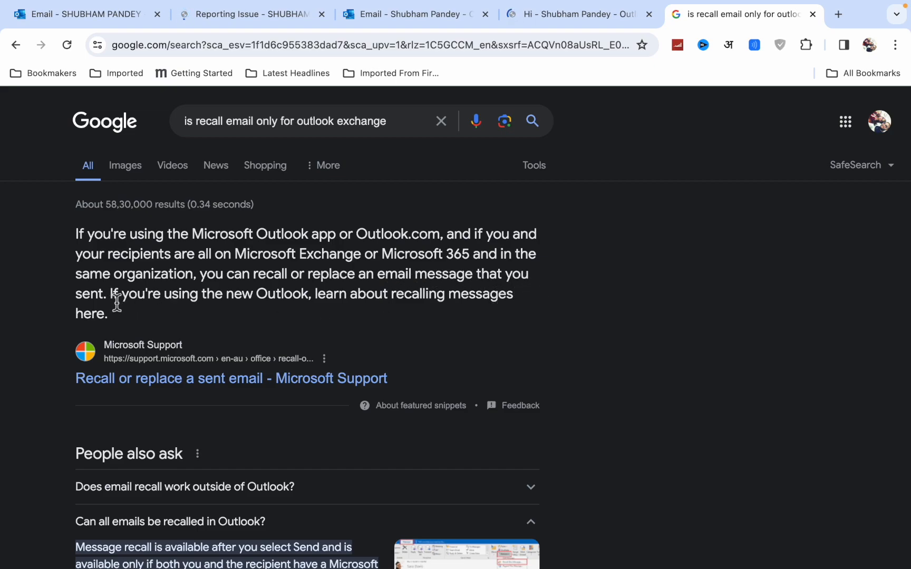
mouse_move(343, 306)
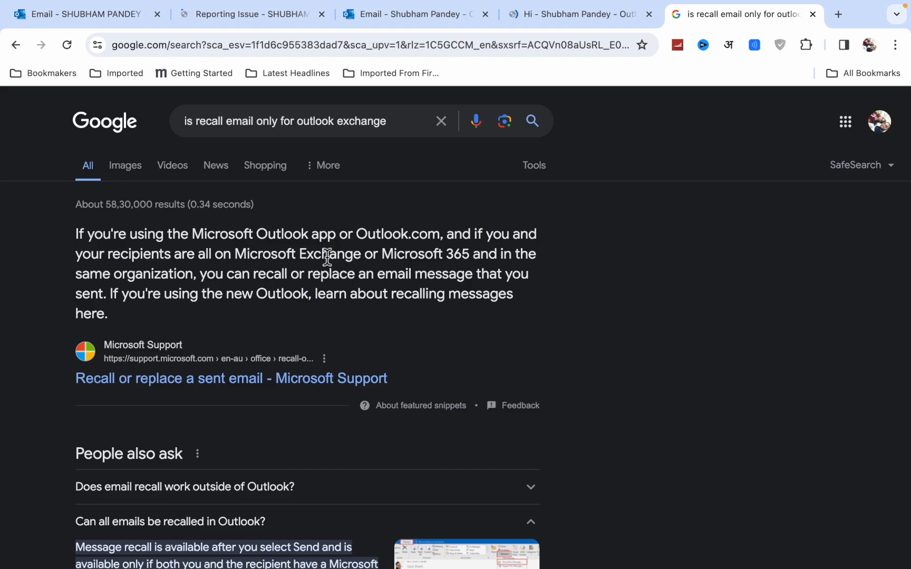
mouse_move(283, 274)
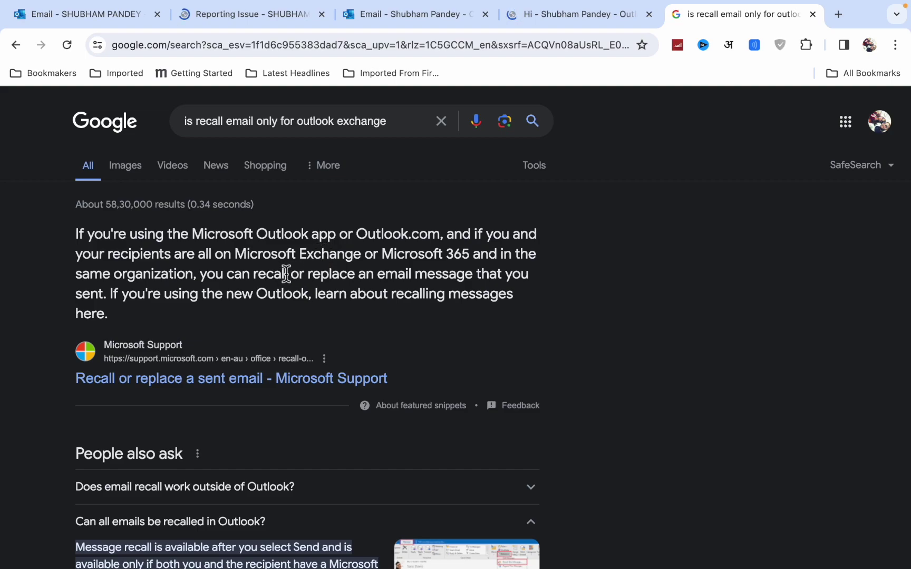